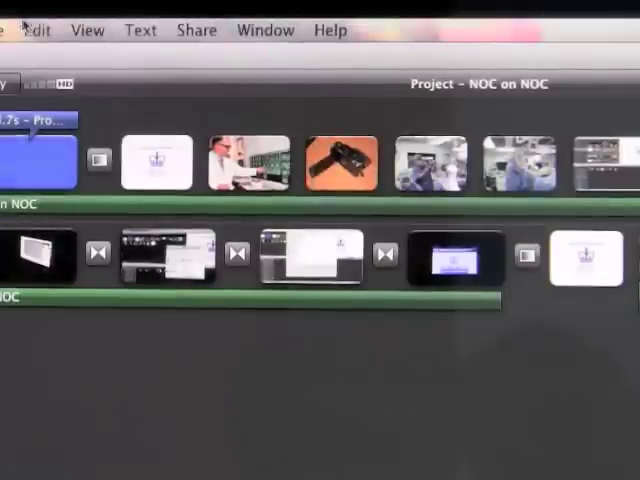
Open the Import Movies window from the File menu to reach the camera card's MOV clips
{"action": "left_click", "coordinate": [5, 29]}
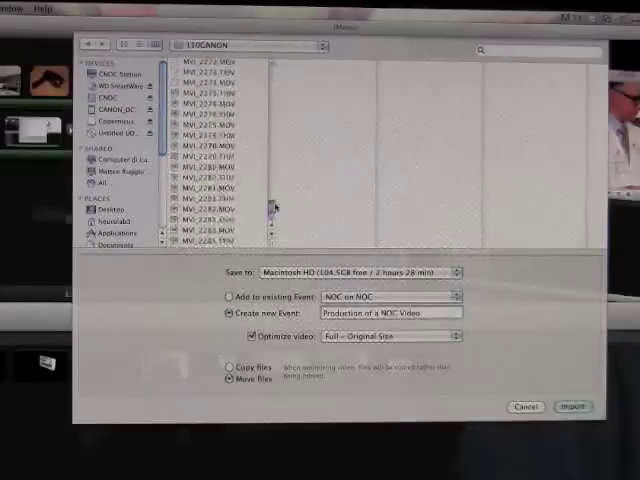
Select the MOV camera clips and import them into new event 'Production of a NOC Video'
{"action": "left_click", "coordinate": [210, 78]}
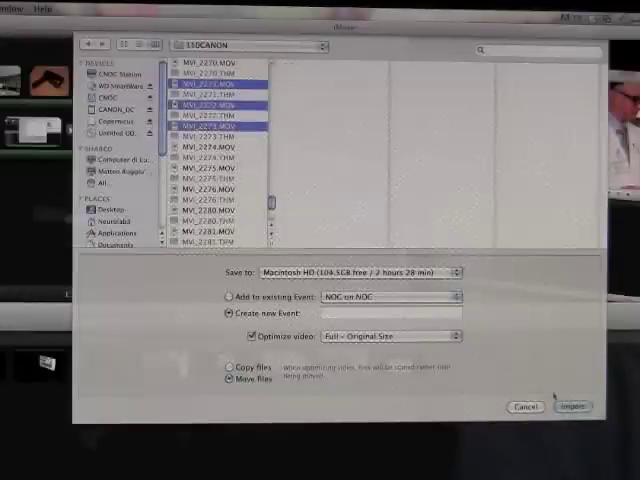
{"action": "type", "text": "Prod"}
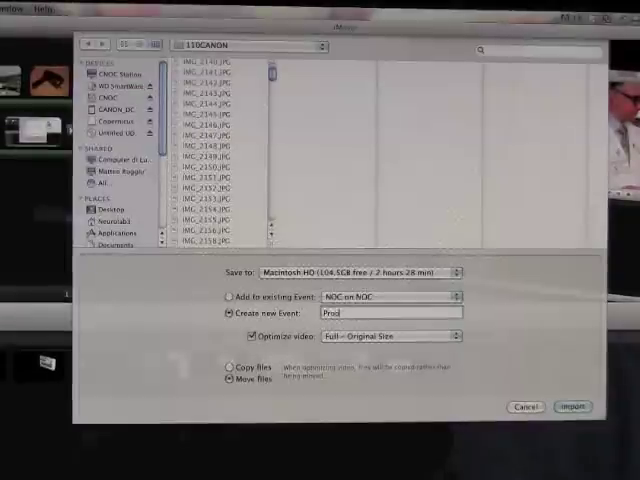
{"action": "type", "text": "Production of a NOC"}
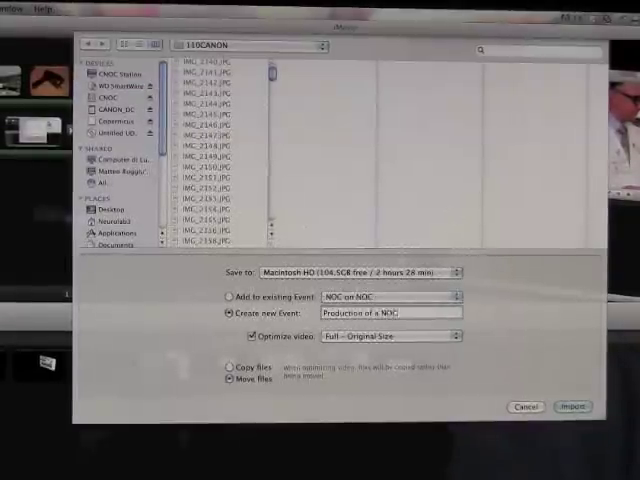
{"action": "type", "text": "Video"}
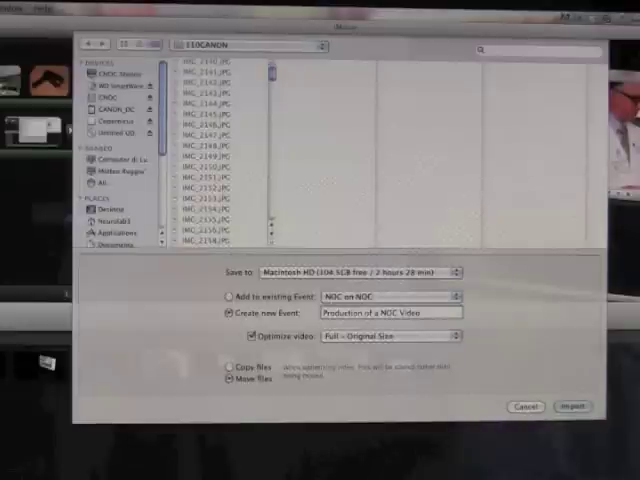
{"action": "left_click", "coordinate": [575, 406]}
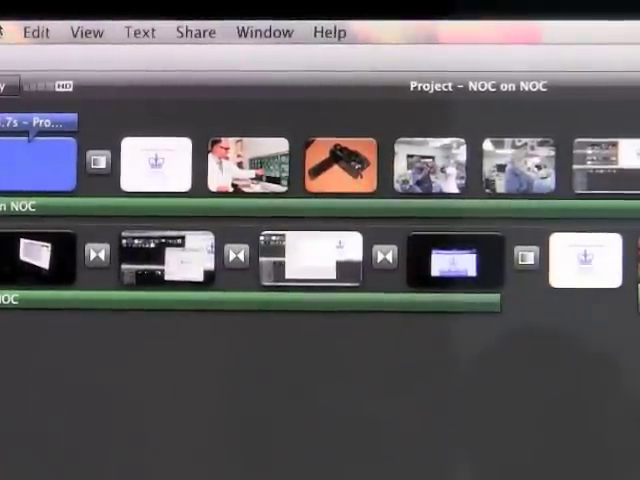
Create widescreen, theme-less project 'Production of a NOC Video', then select the first imported clip
{"action": "left_click", "coordinate": [10, 32]}
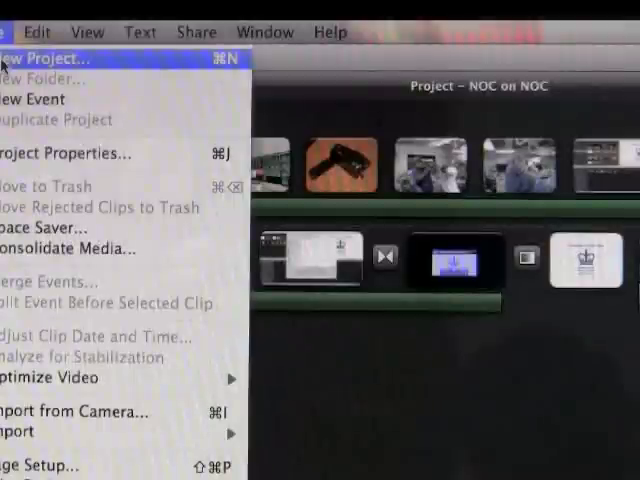
{"action": "left_click", "coordinate": [50, 58]}
{"action": "type", "text": "Production of a NOC Video"}
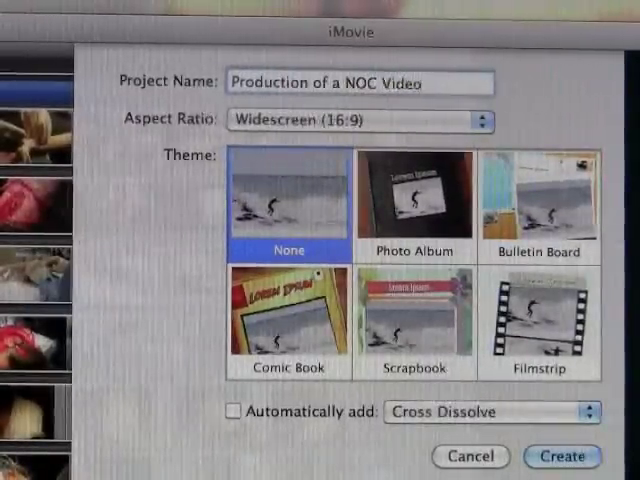
{"action": "left_click", "coordinate": [562, 456]}
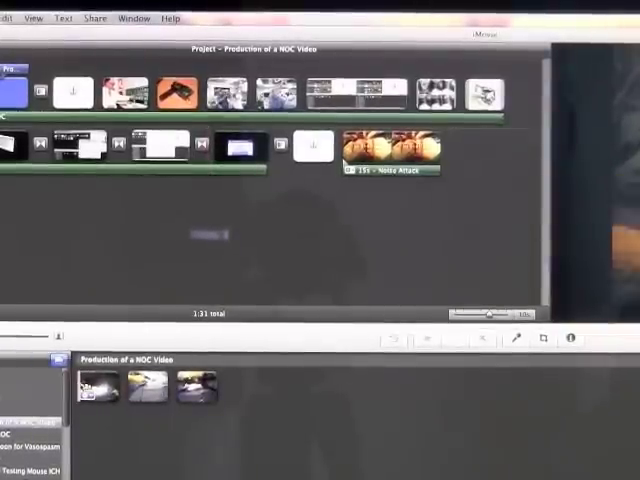
{"action": "left_click", "coordinate": [92, 389]}
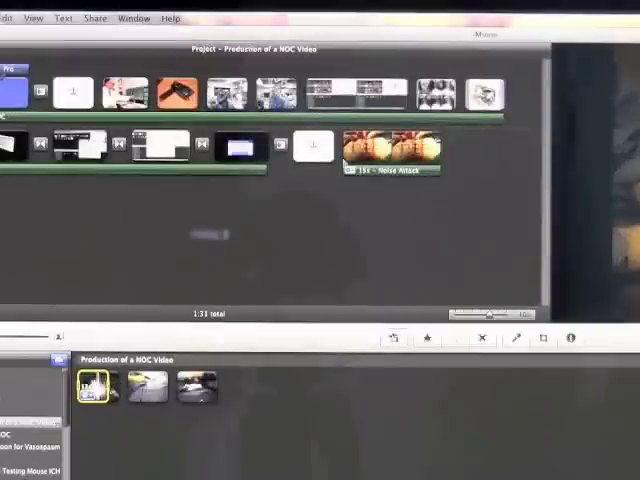